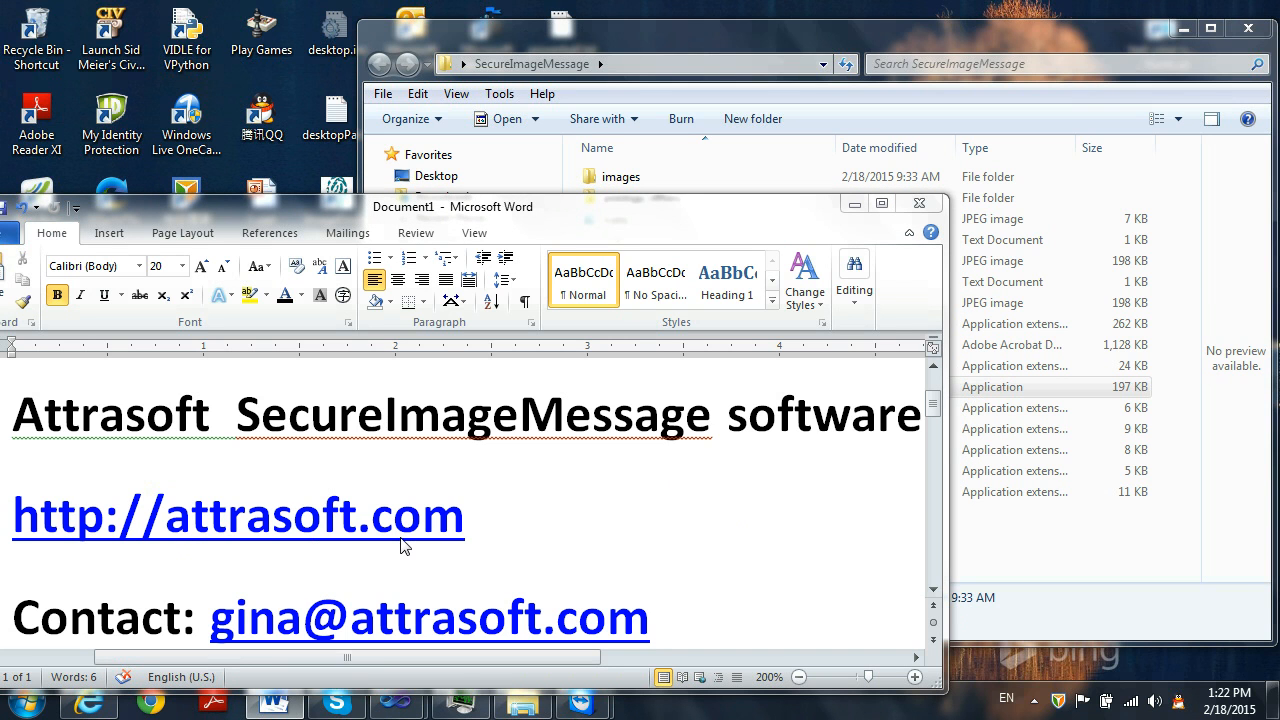
mouse_move(260, 636)
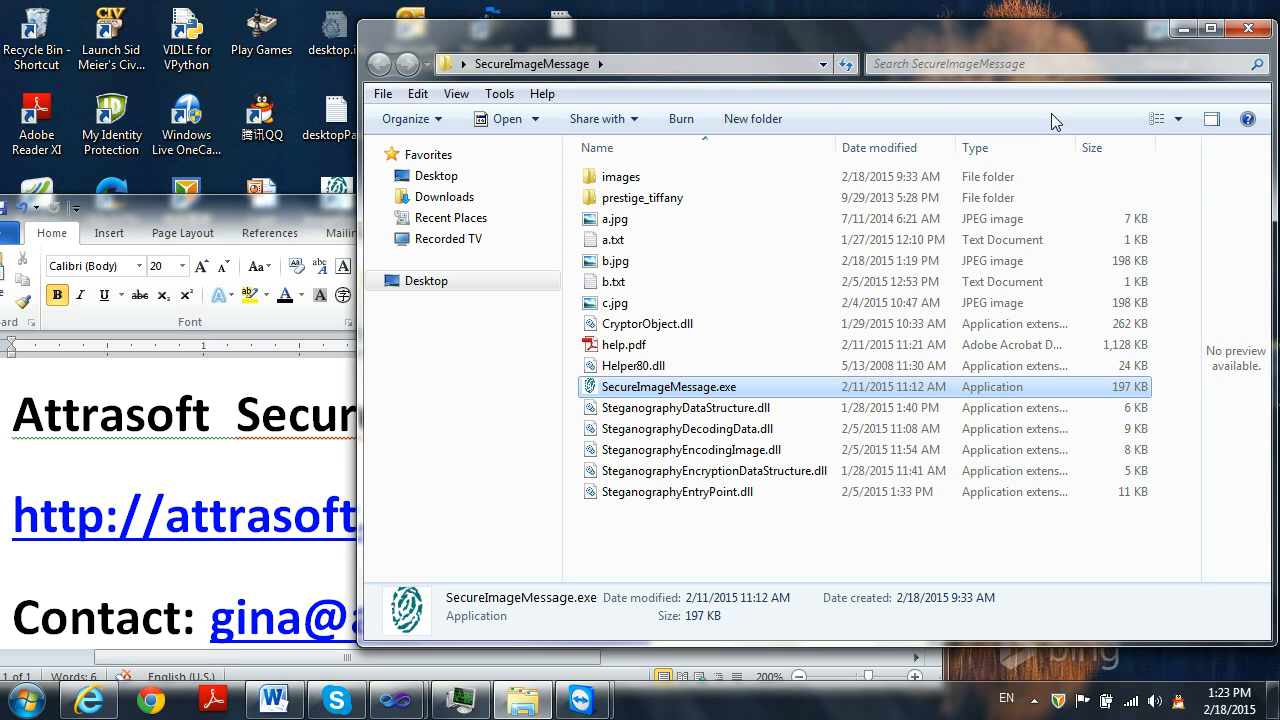
mouse_move(620, 404)
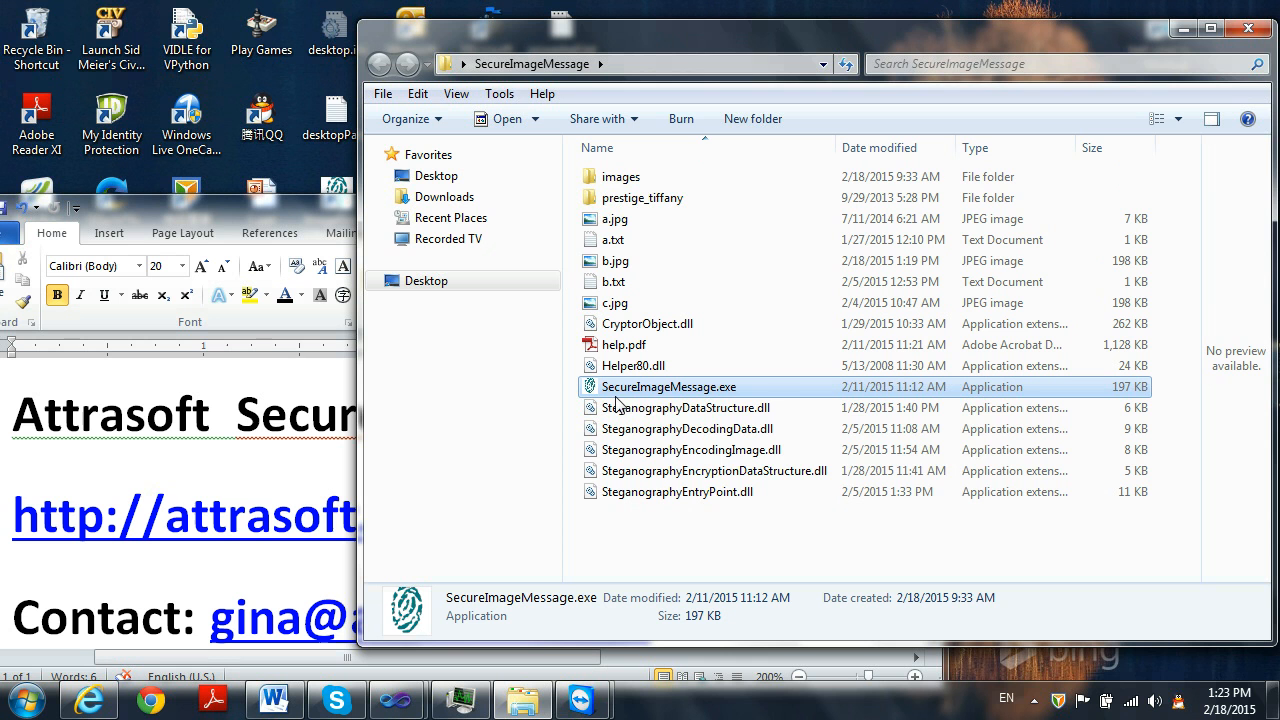
mouse_move(710, 400)
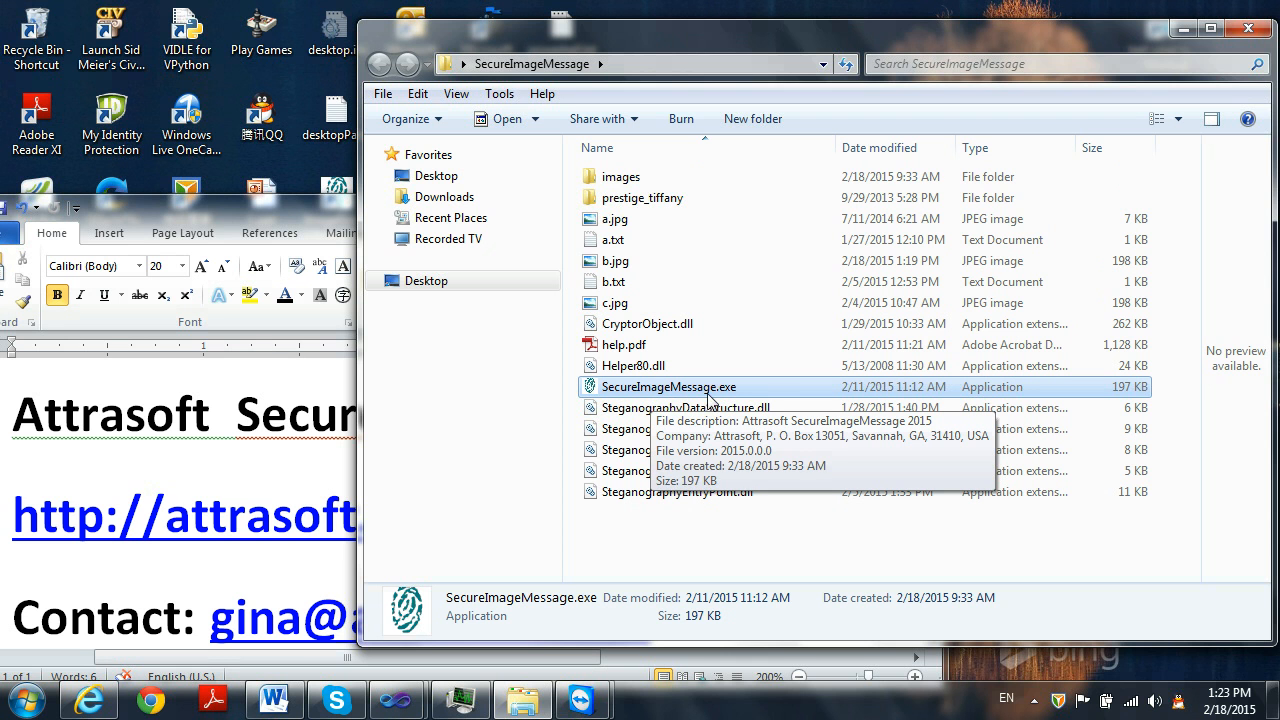
Launch SecureImageMessage.exe and load the sample secret message into the Plain Text box.
double_click(668, 388)
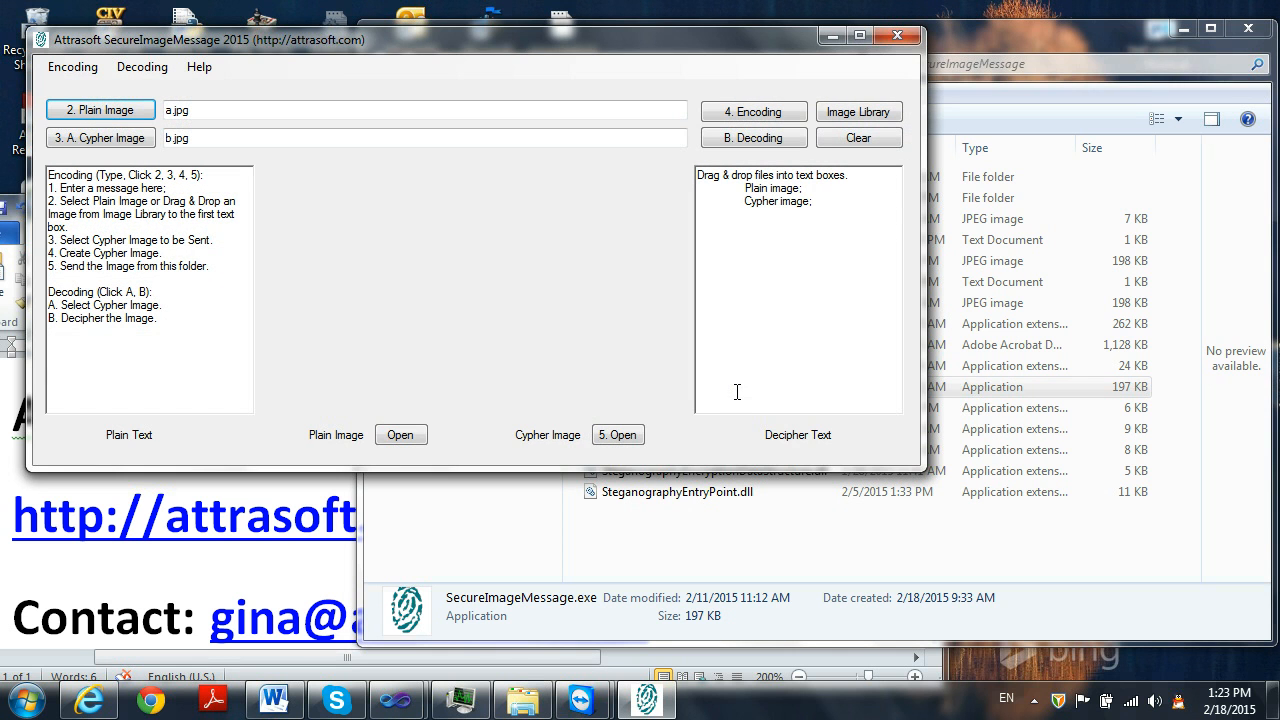
mouse_move(604, 356)
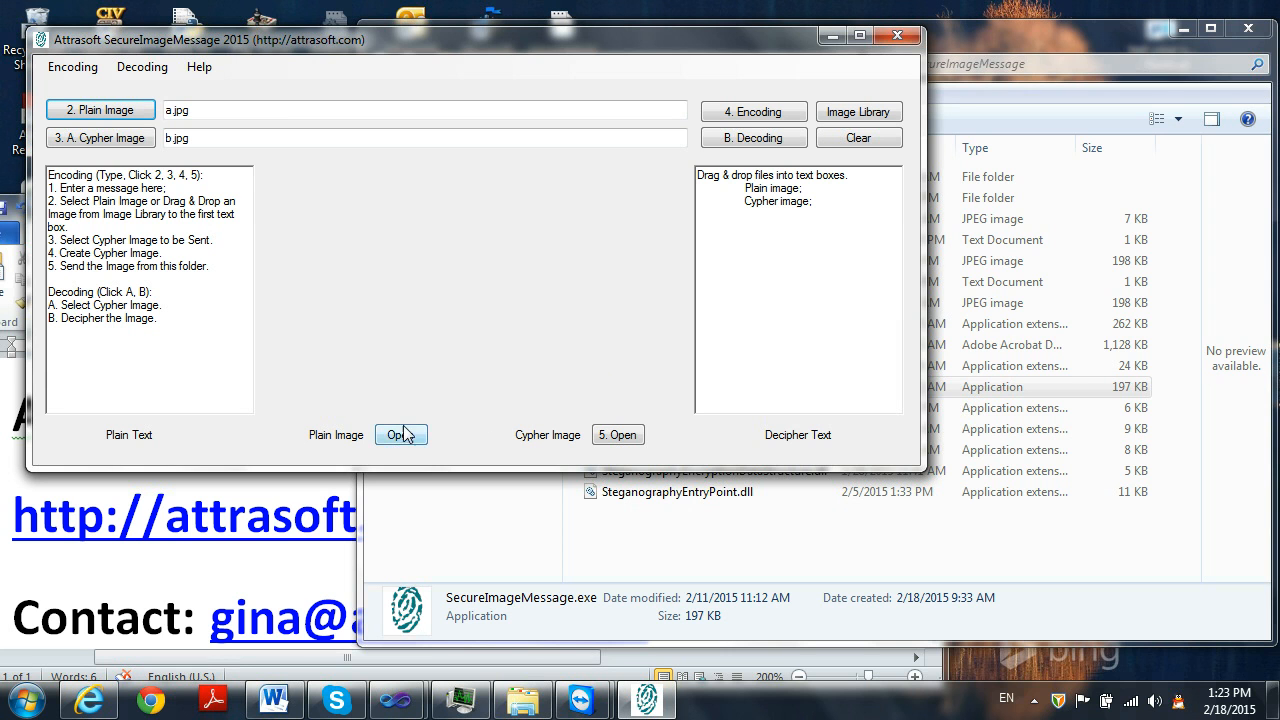
double_click(140, 316)
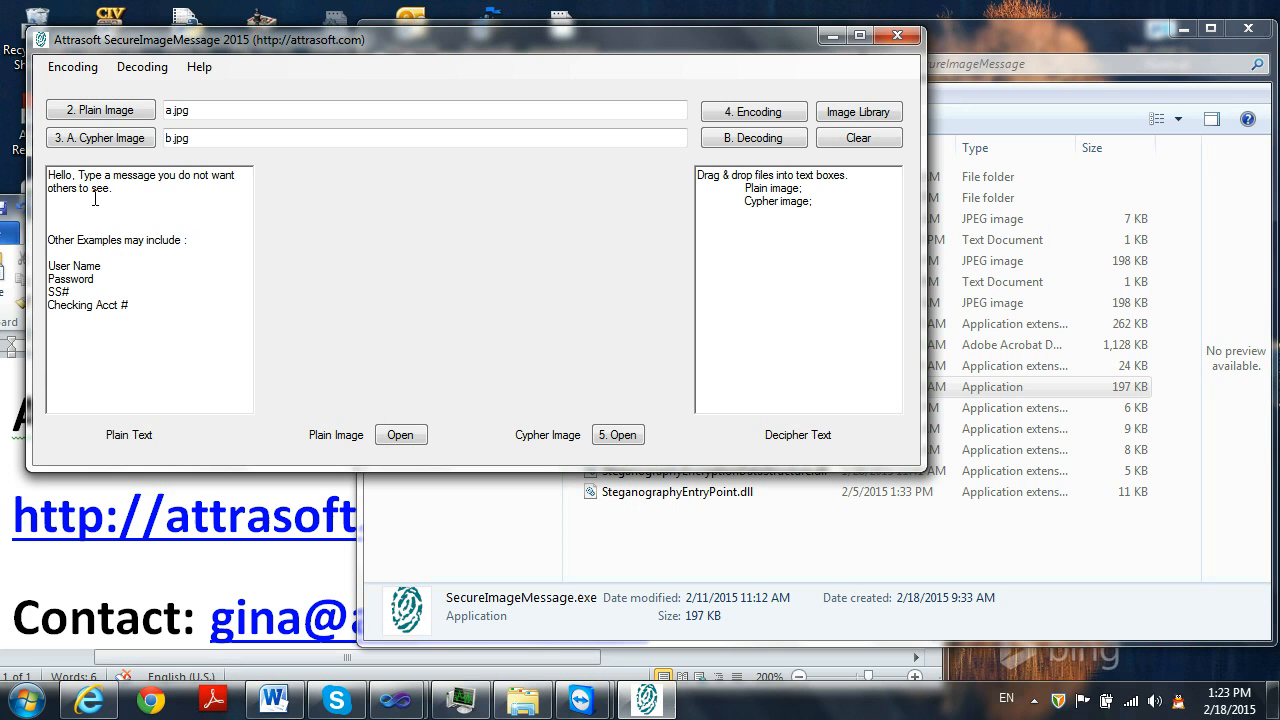
mouse_move(76, 204)
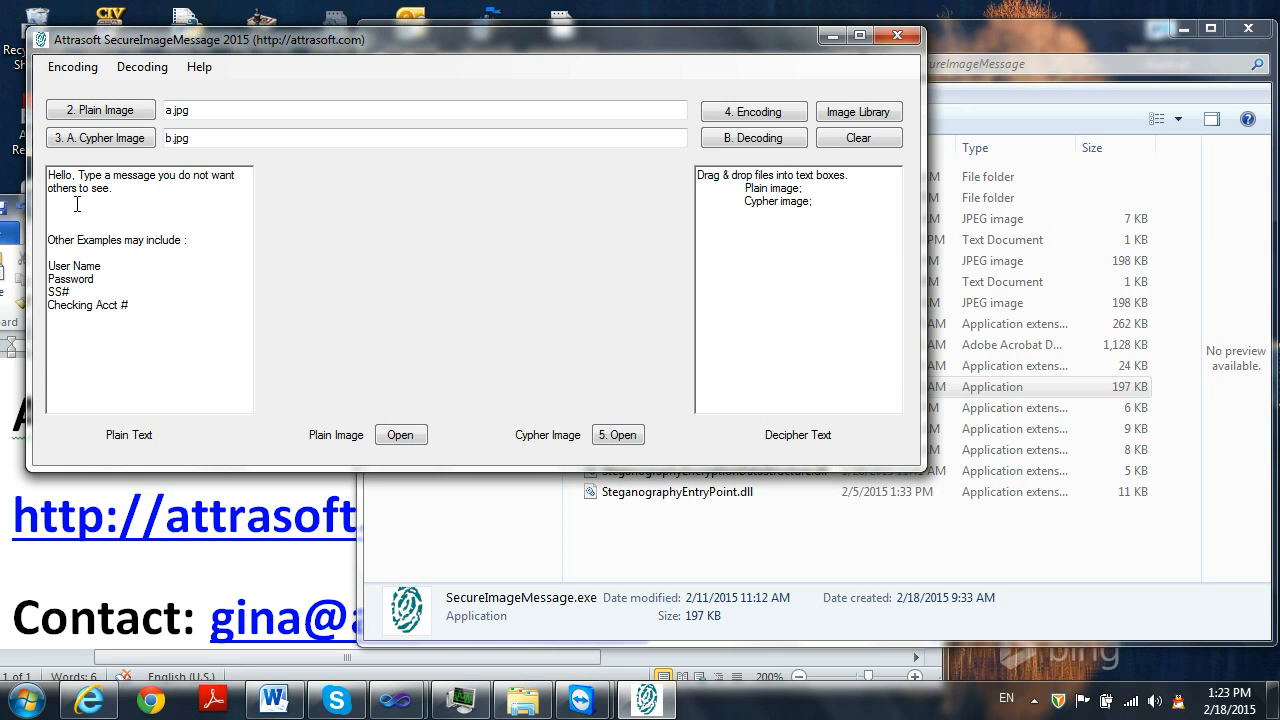
mouse_move(146, 260)
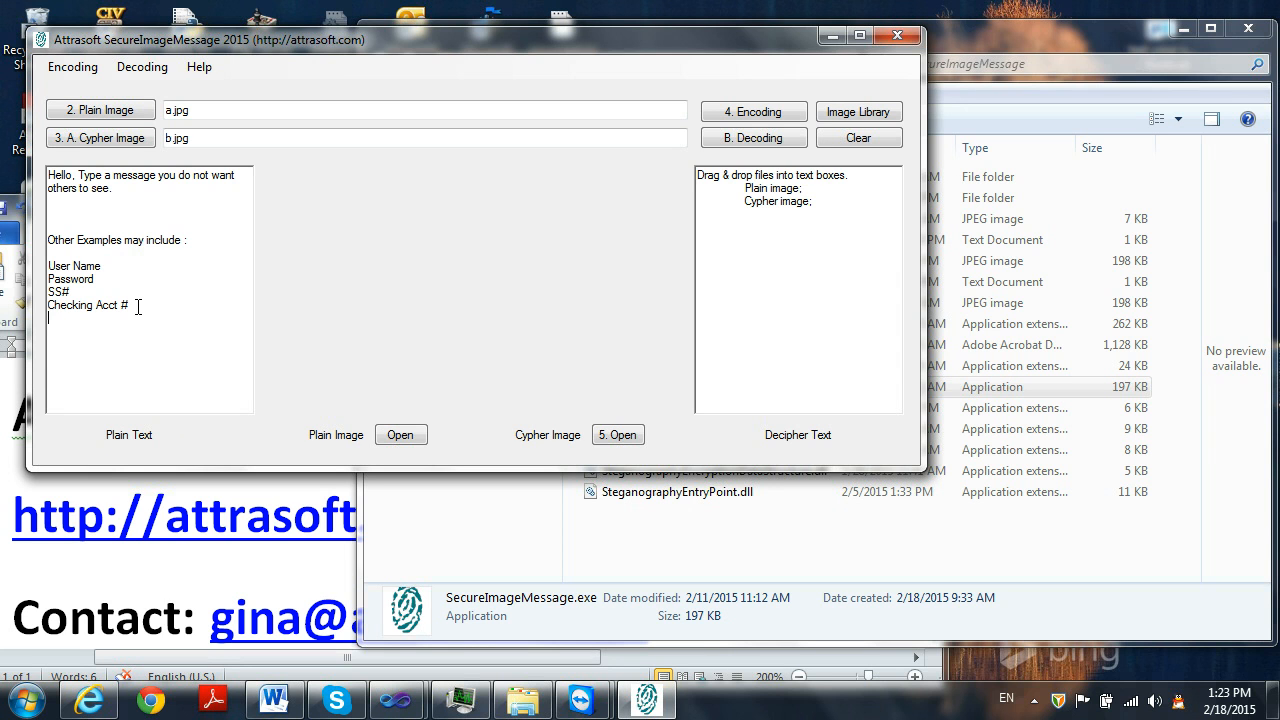
mouse_move(812, 256)
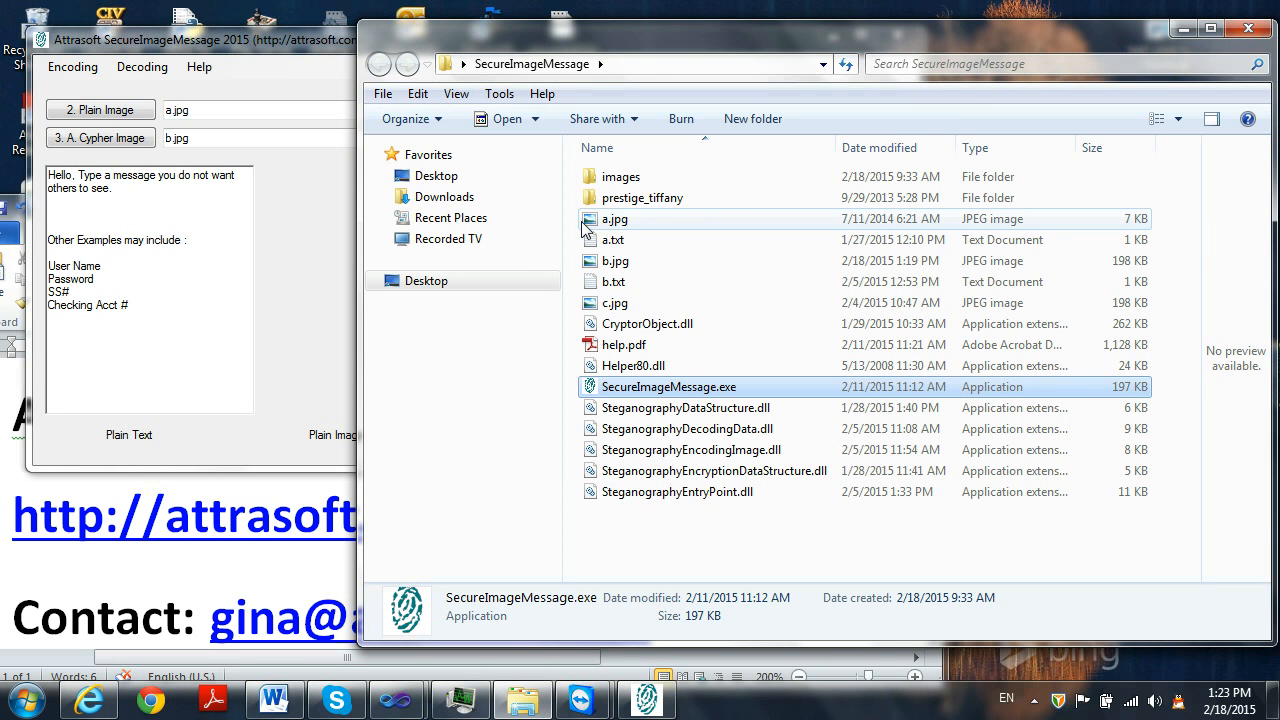
Load the Mona Lisa picture a.jpg from Explorer as the Plain Image.
left_click(614, 218)
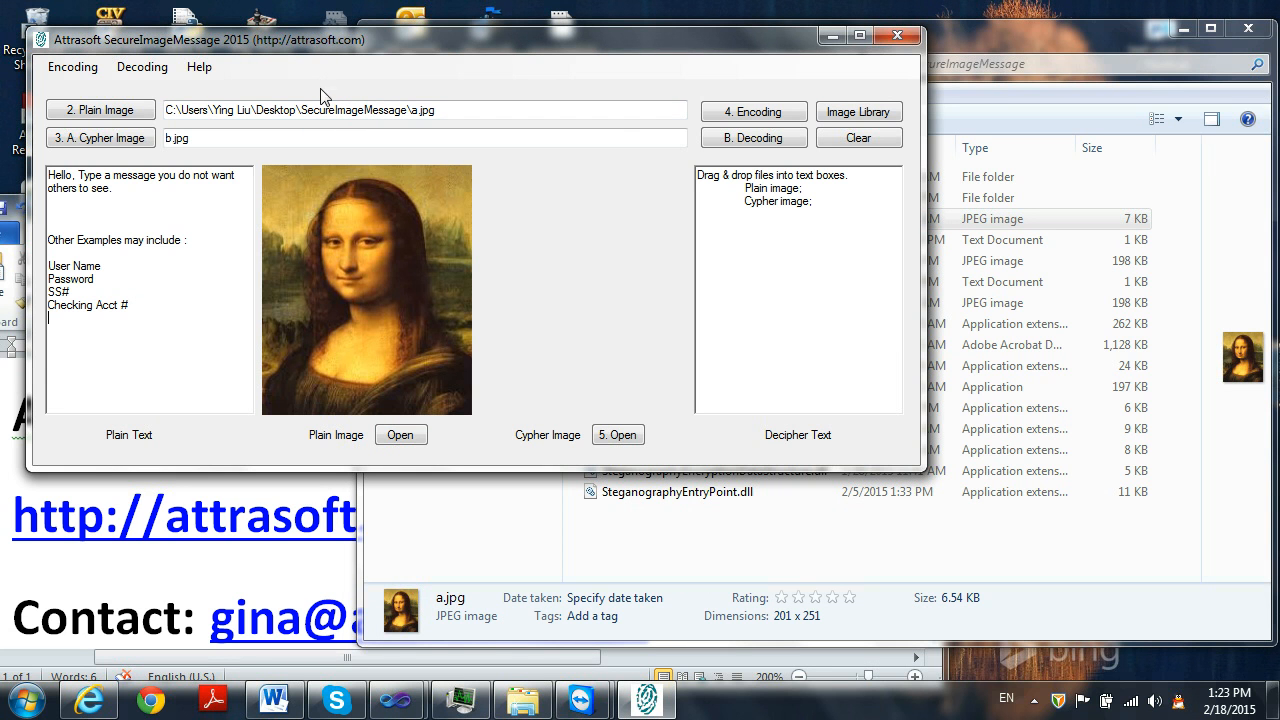
mouse_move(396, 280)
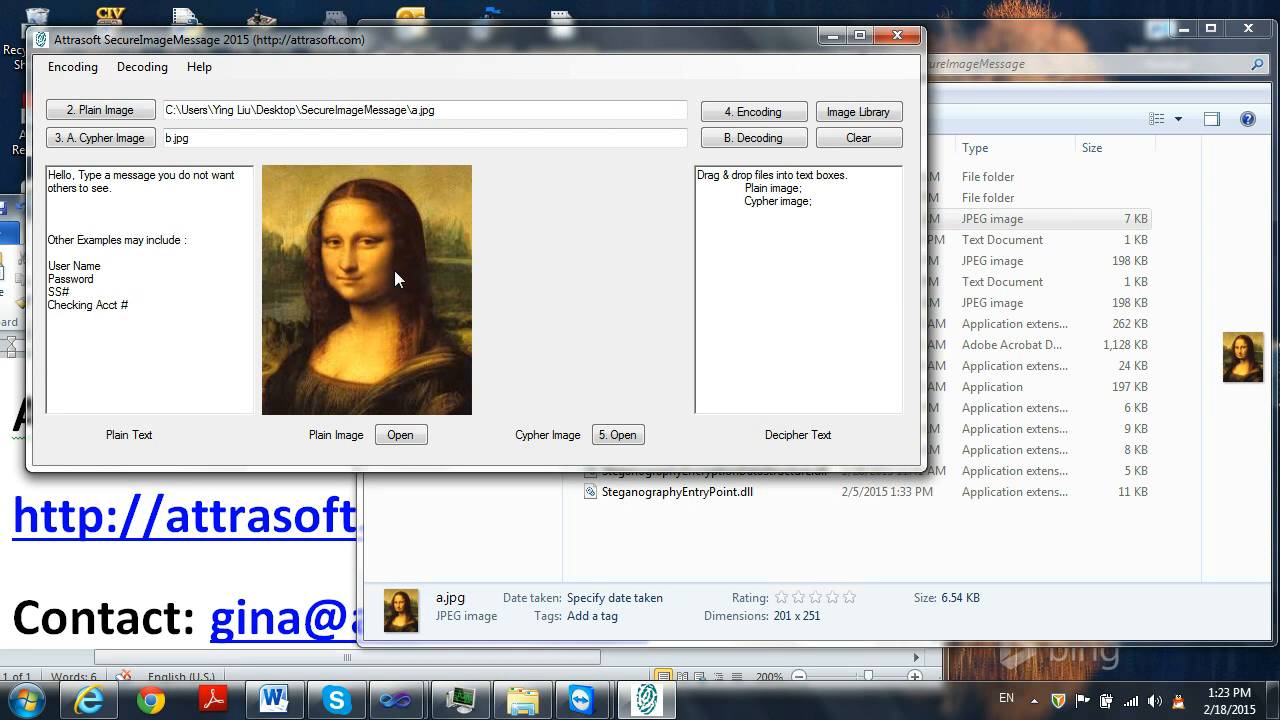
mouse_move(584, 336)
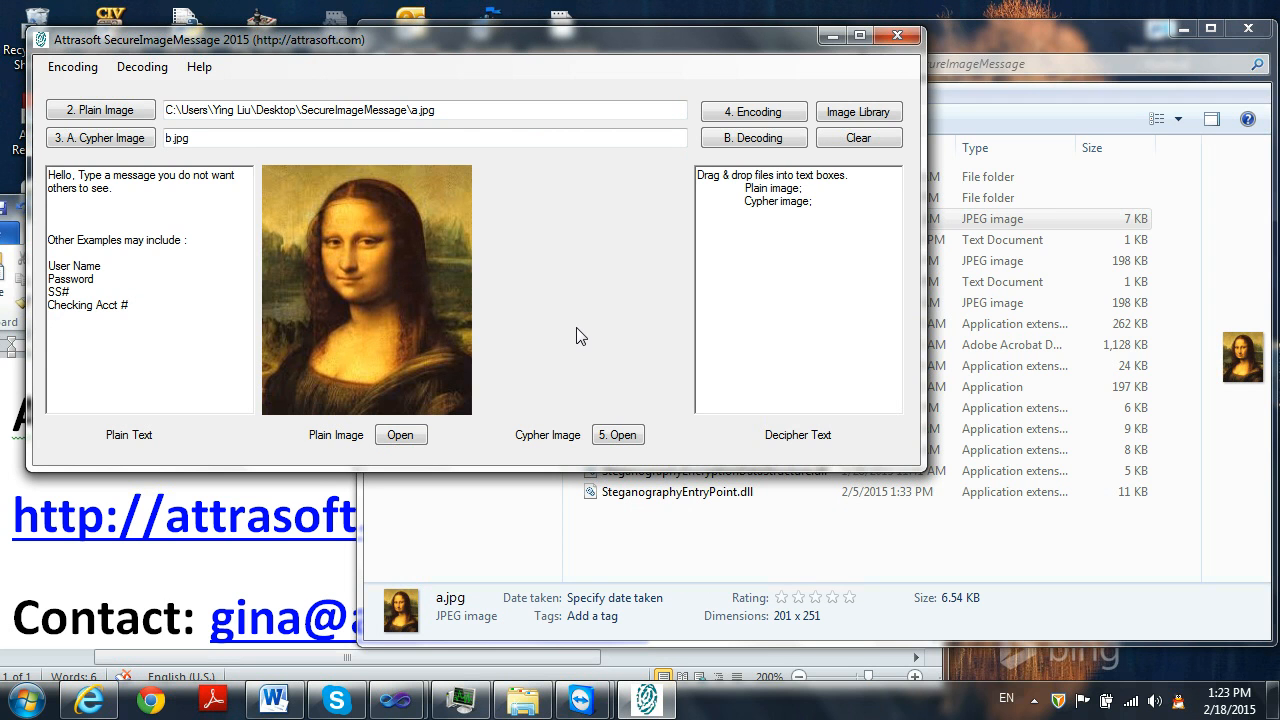
left_click(230, 136)
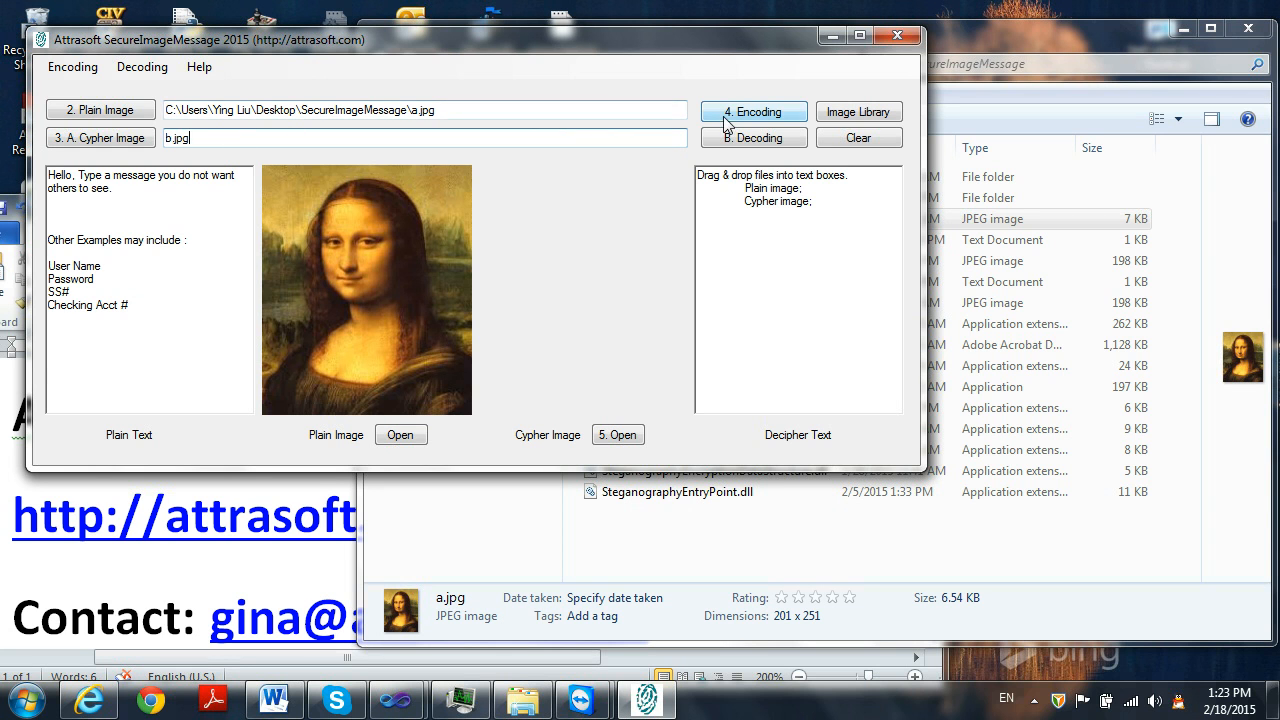
Encode the message into the Mona Lisa cypher image, producing the updated b.jpg.
left_click(754, 112)
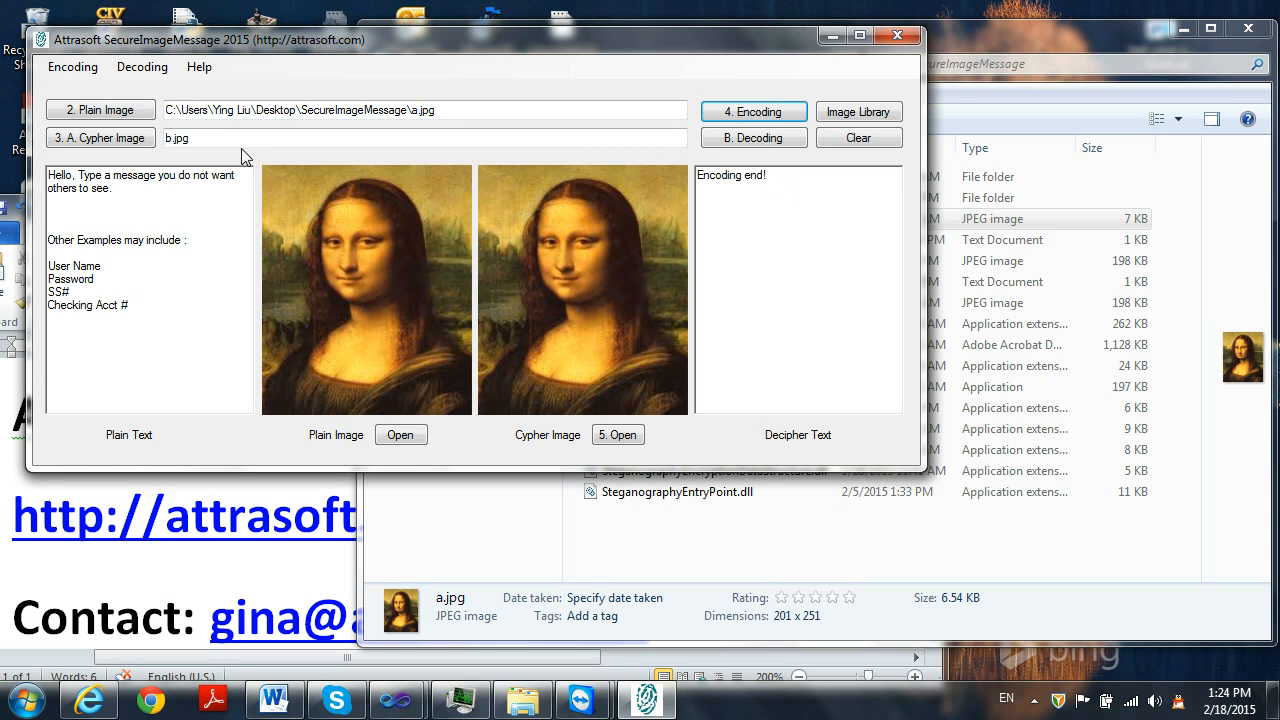
mouse_move(552, 322)
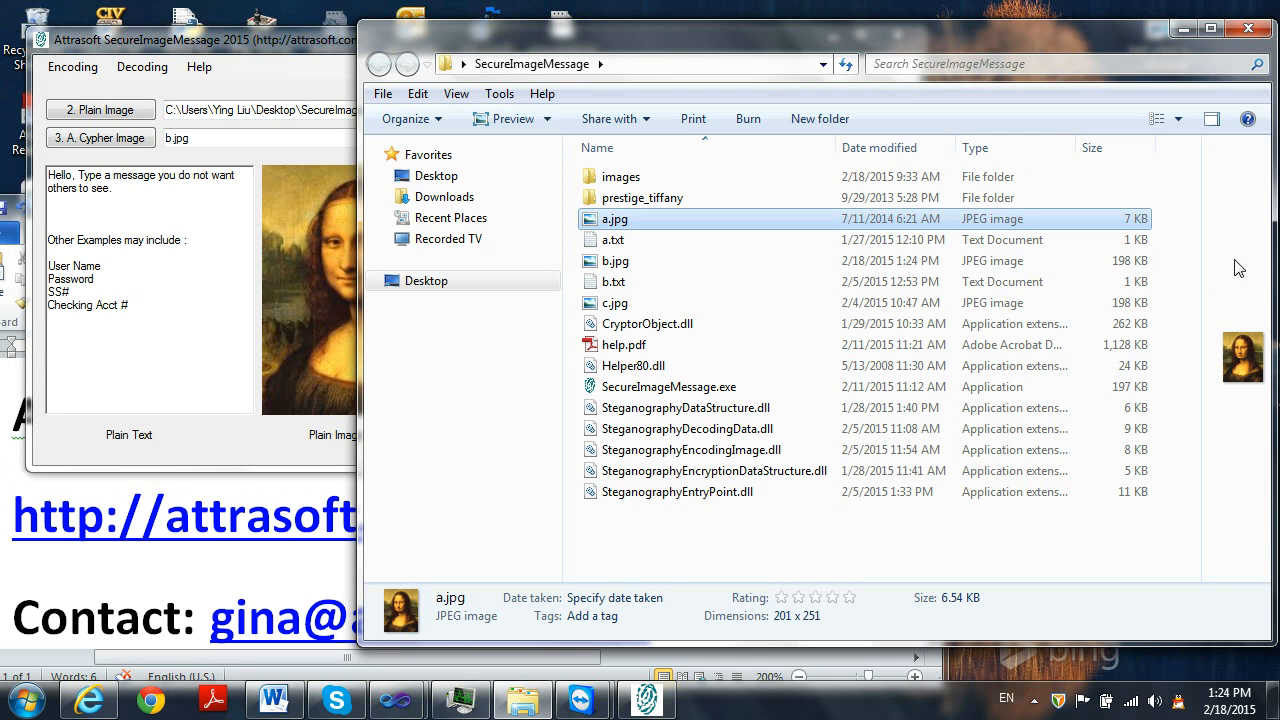
left_click(616, 260)
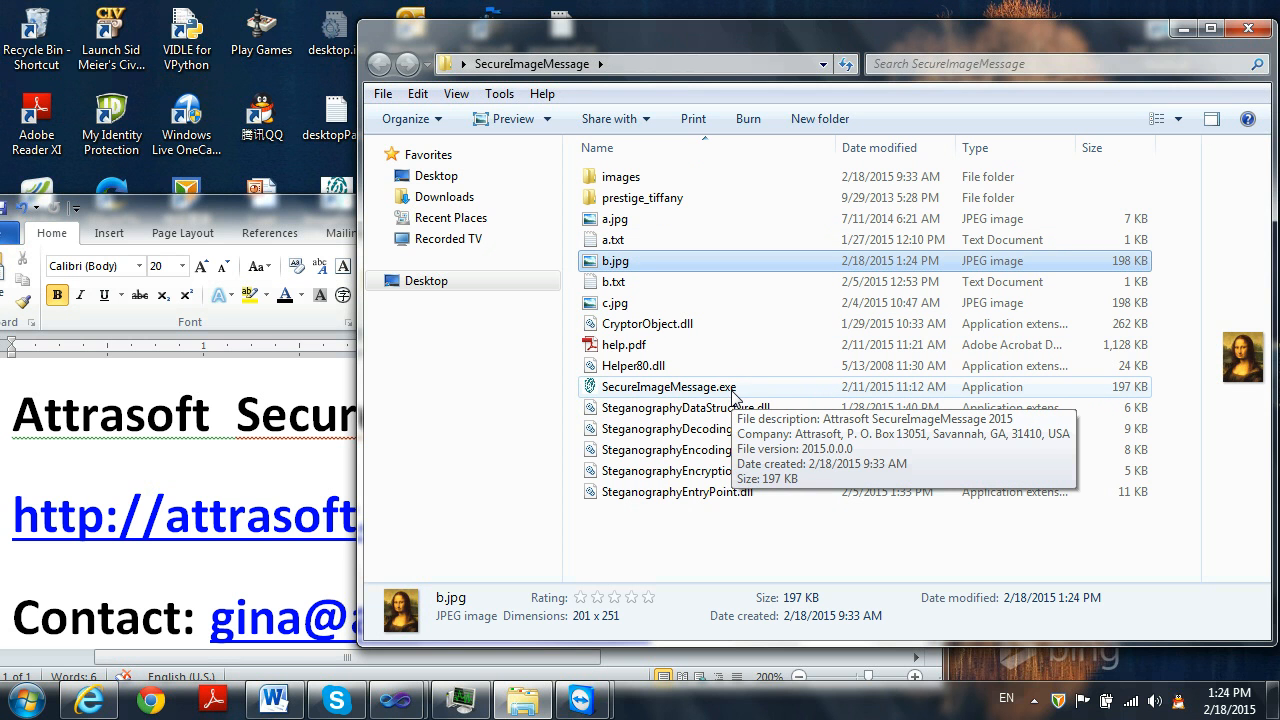
Start a fresh SecureImageMessage instance and load b.jpg as the Cypher Image.
double_click(668, 388)
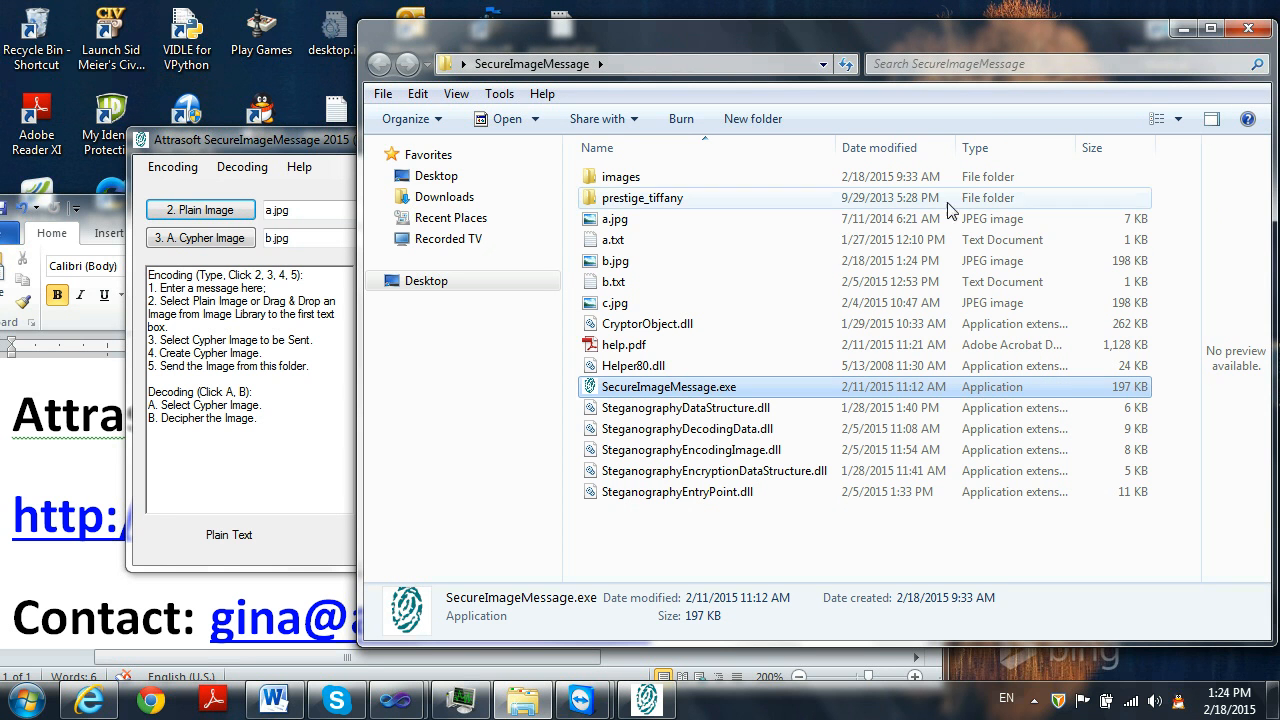
left_click(616, 260)
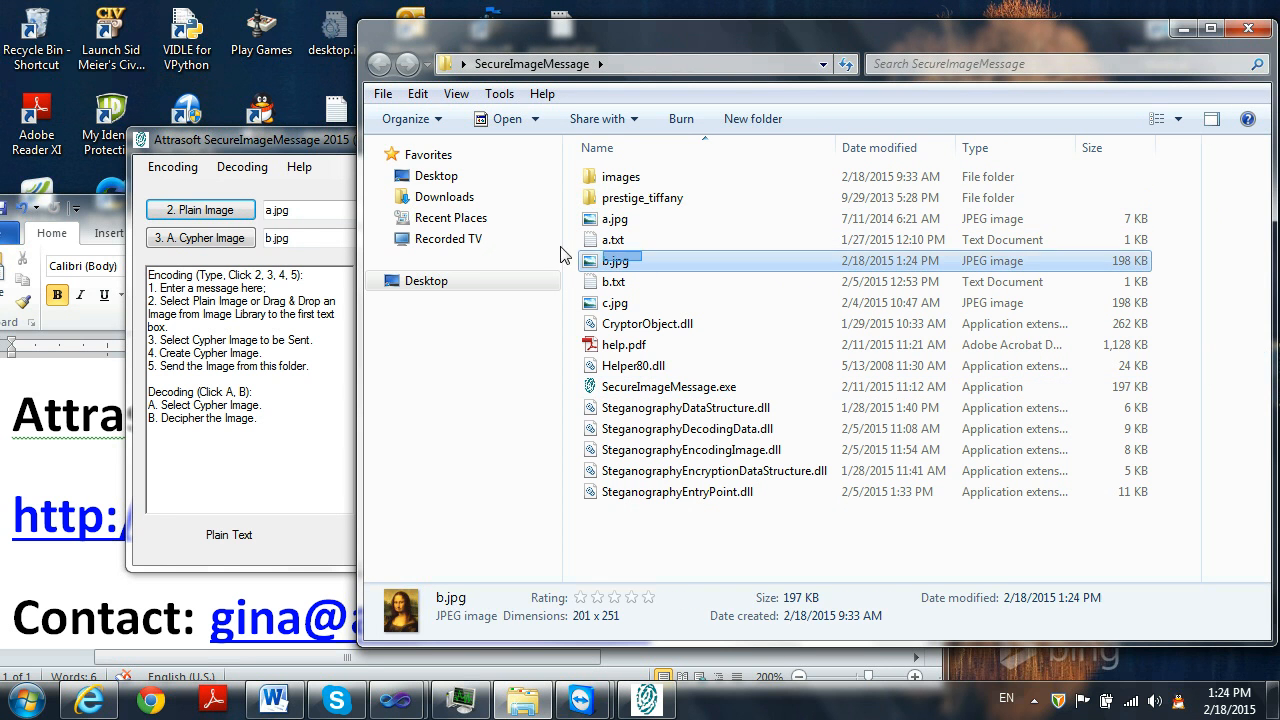
left_click(616, 260)
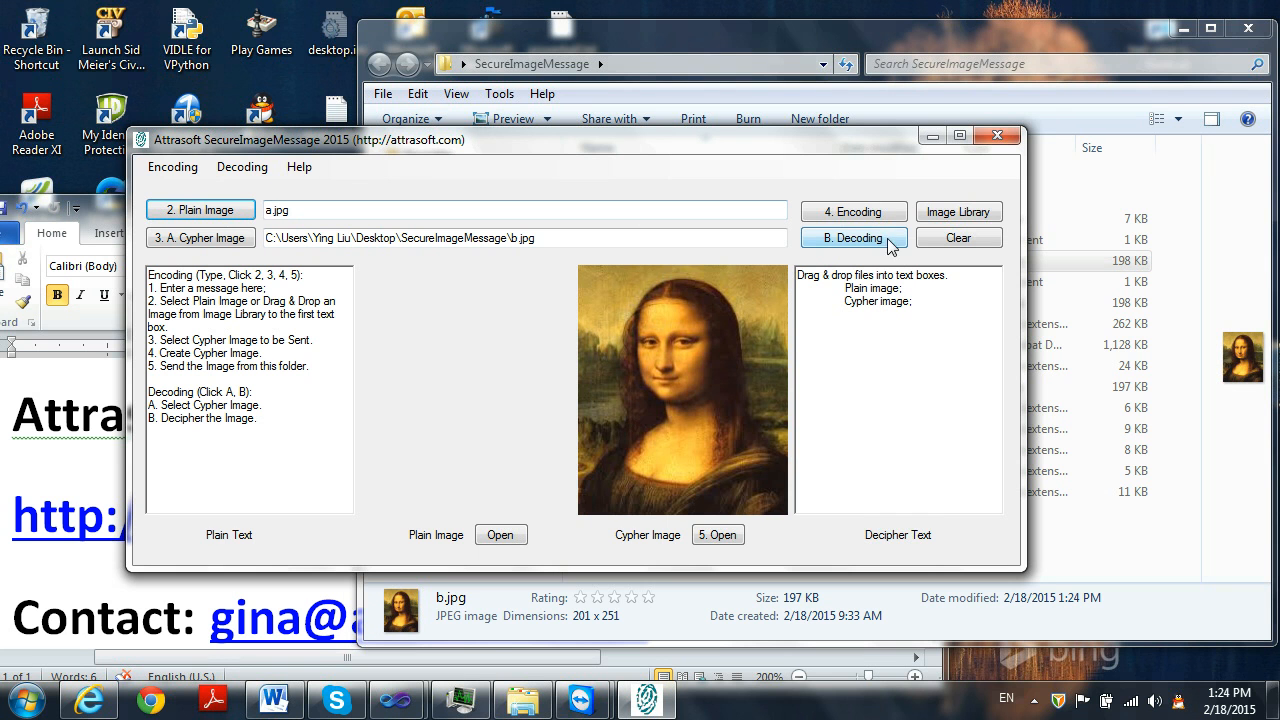
Decode b.jpg so the hidden message appears in the Decipher Text box.
left_click(852, 236)
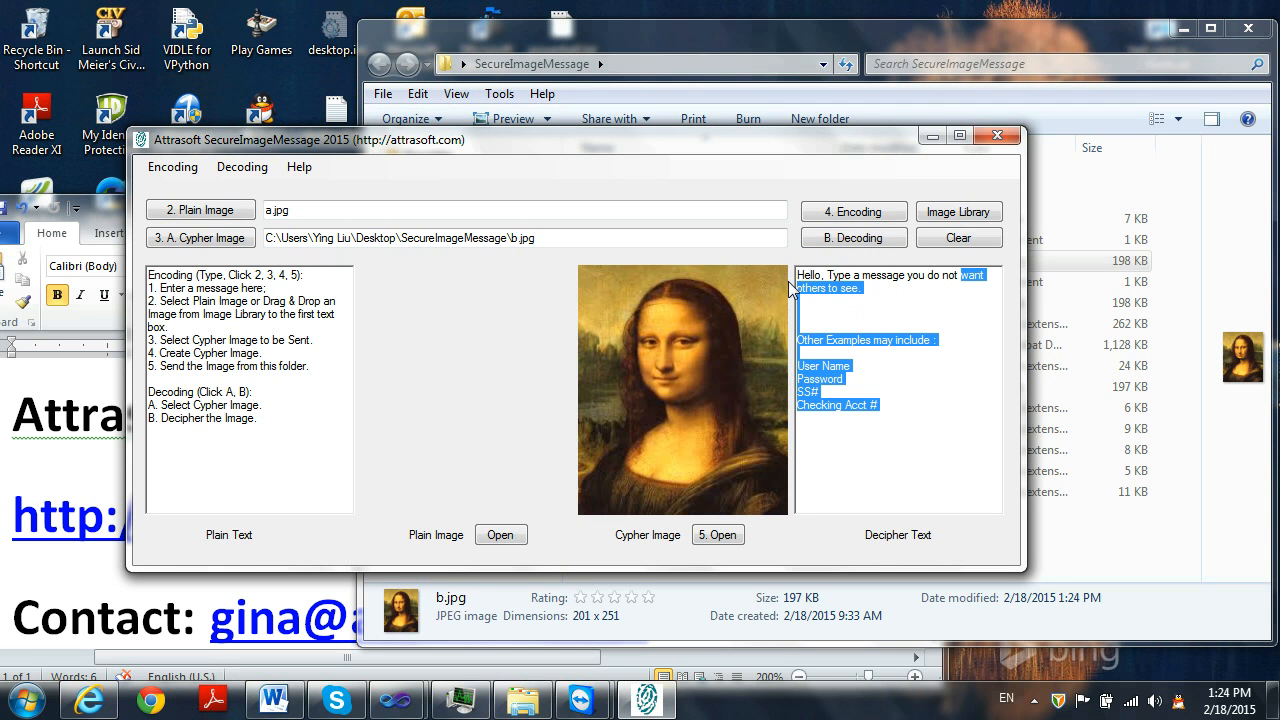
mouse_move(904, 294)
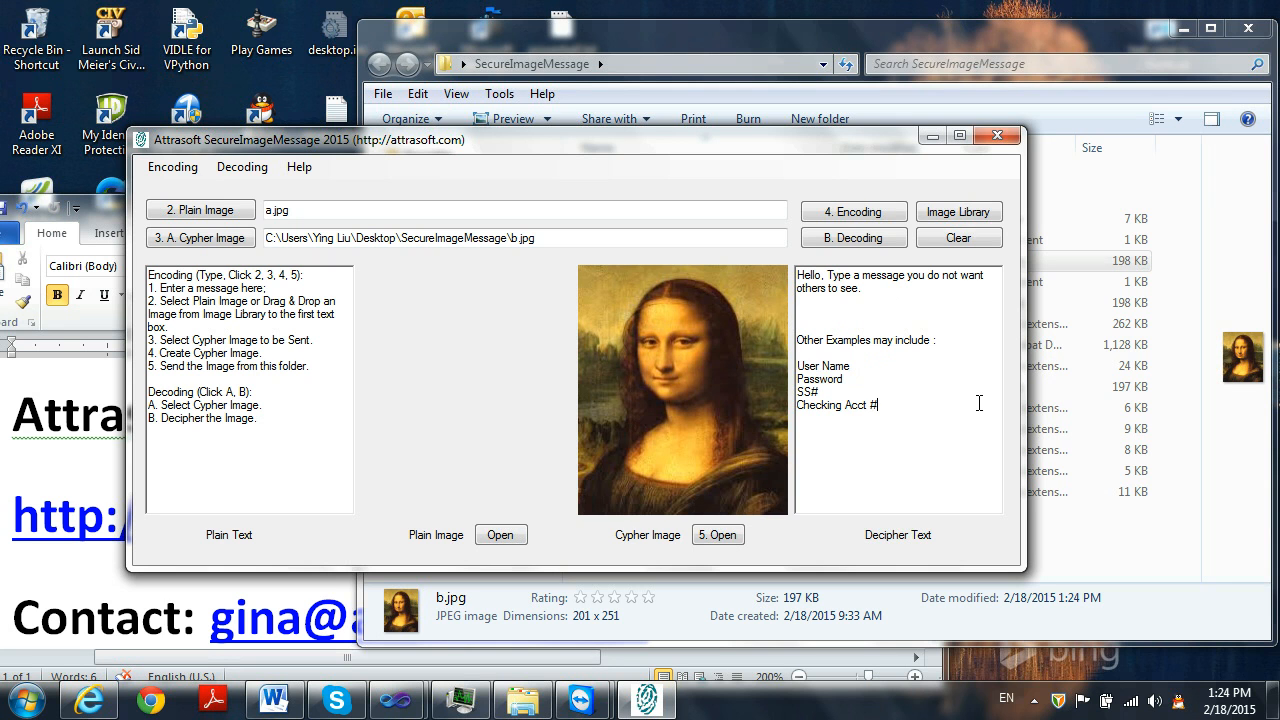
mouse_move(958, 212)
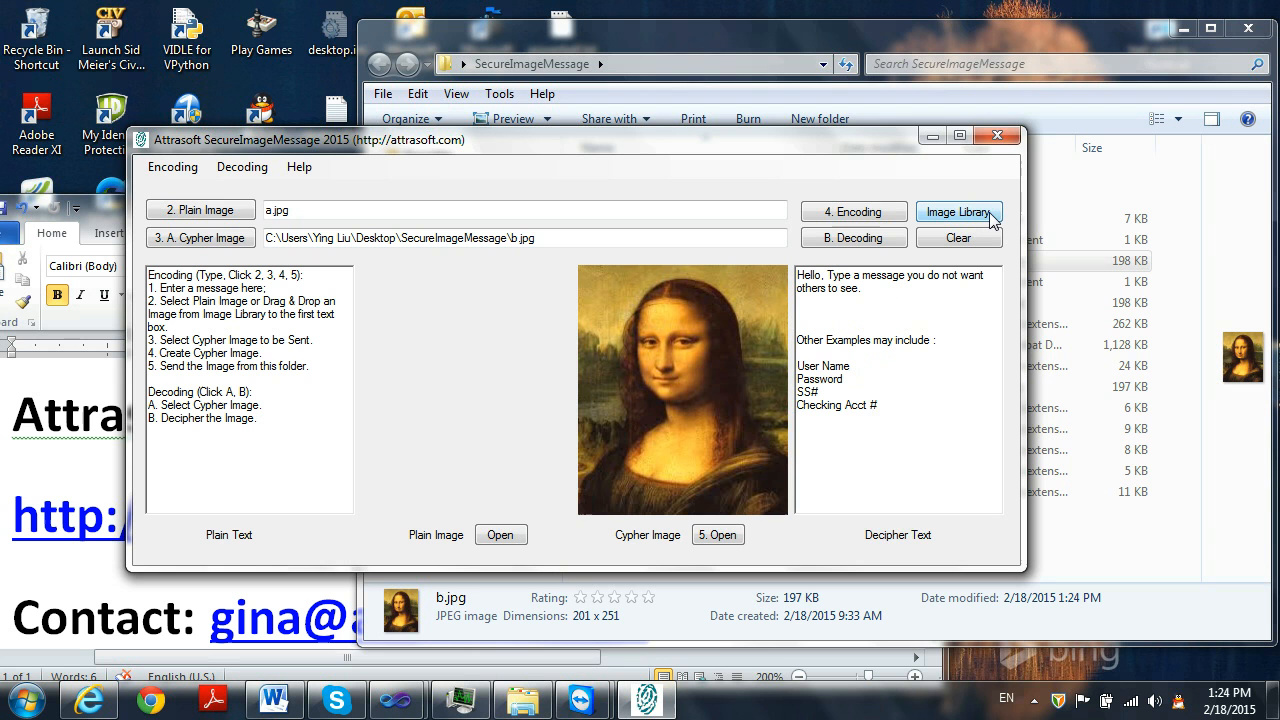
Exit SecureImageMessage, leaving the Explorer folder with b.jpg on screen.
left_click(956, 212)
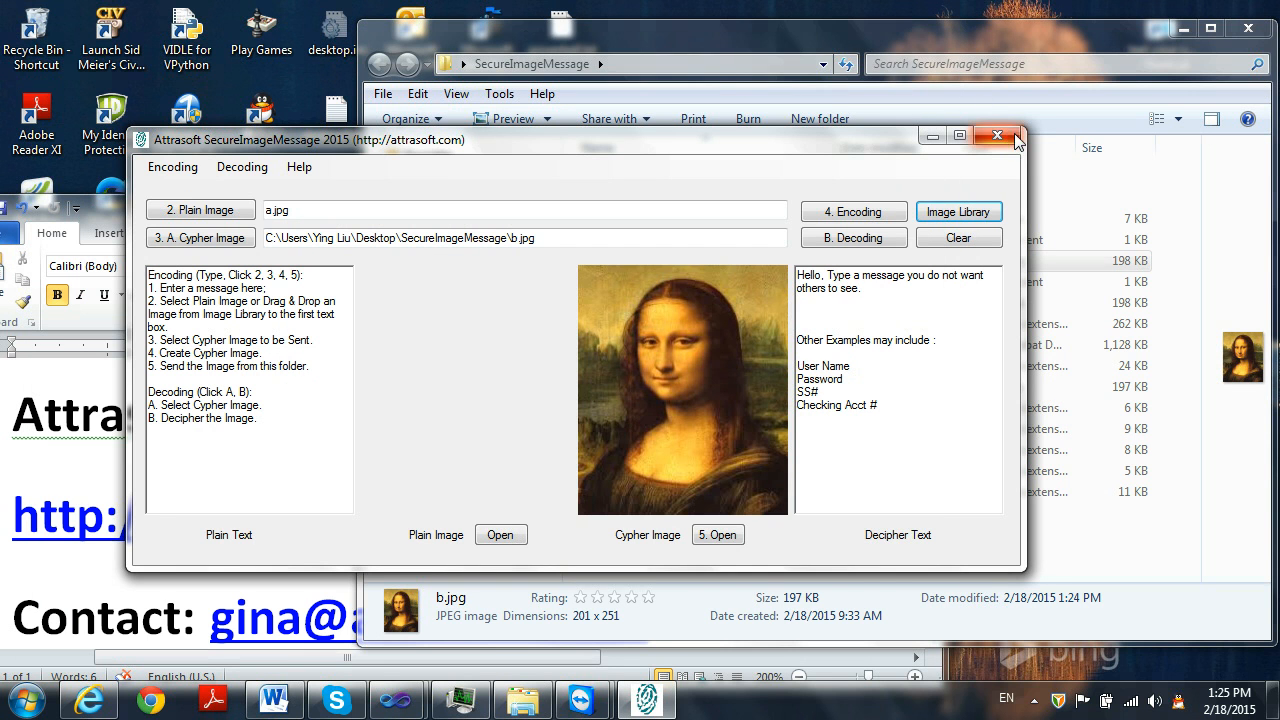
left_click(996, 136)
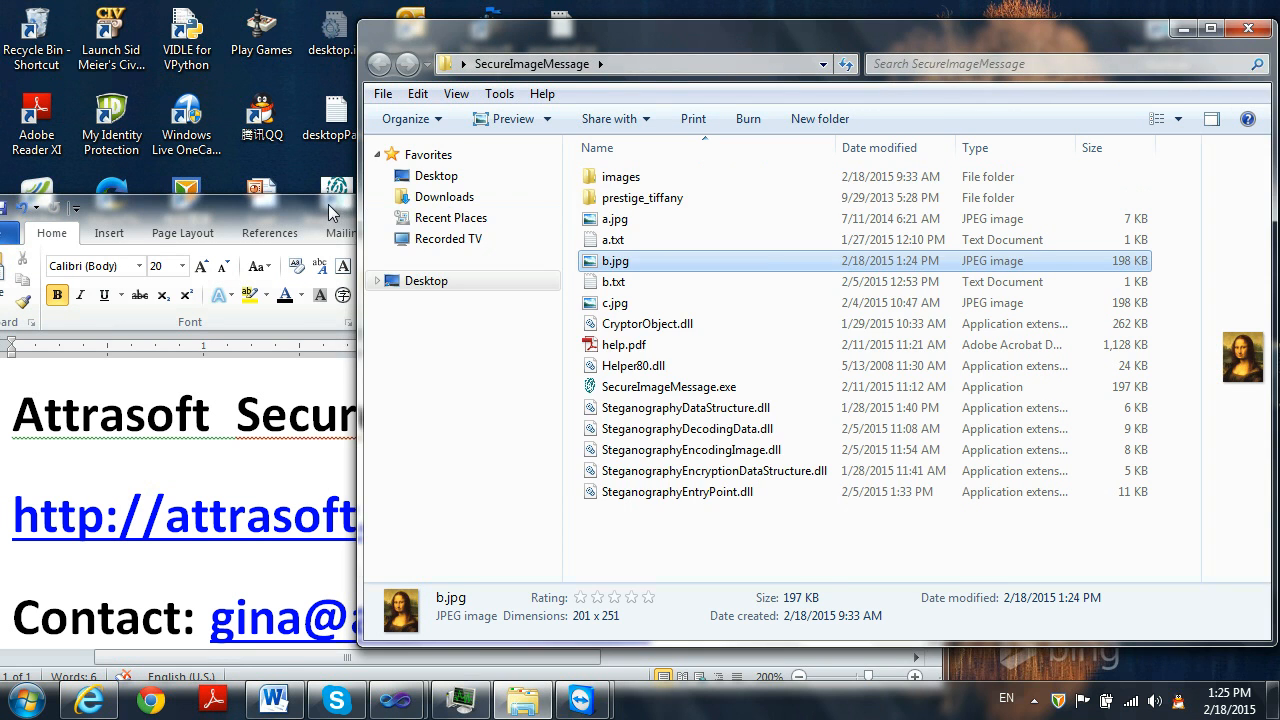